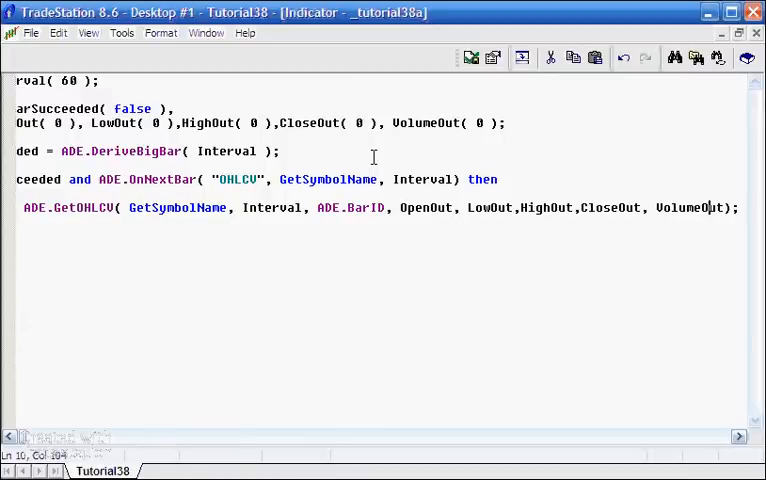
- Begin the statement Value1 = _DrawBox2( Blue, 2, on a new line
scroll("right", 3)
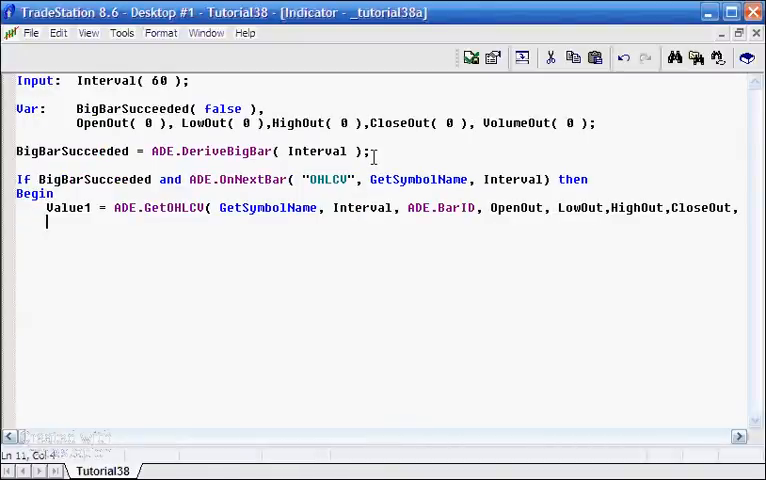
type("Value")
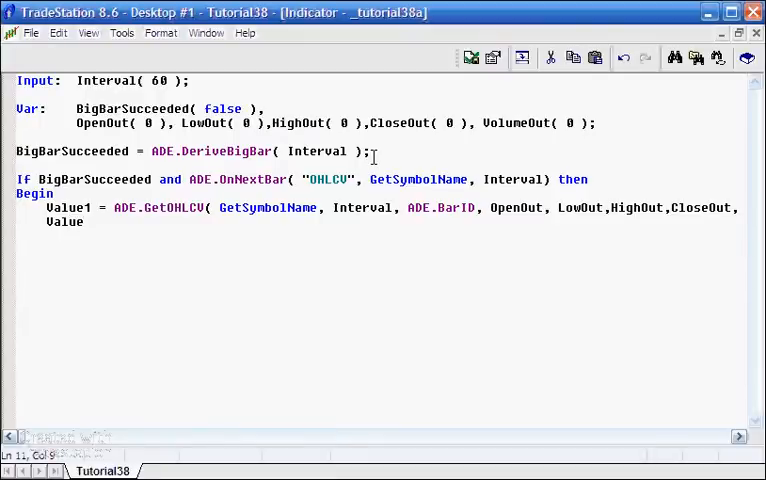
type("Value1 =")
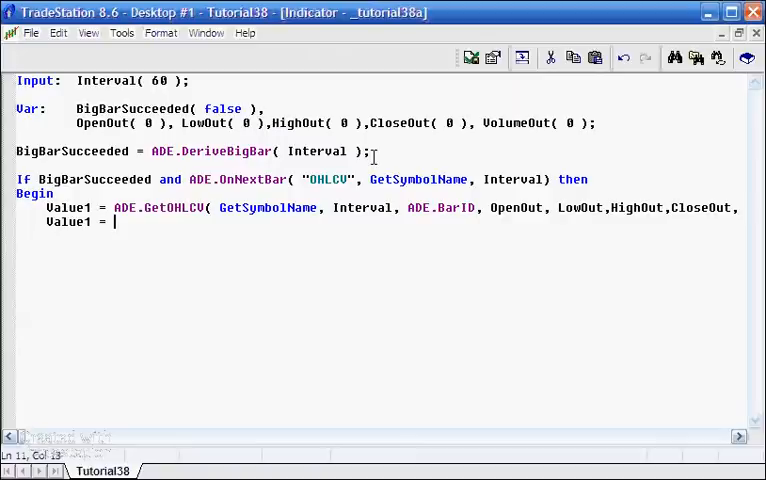
type("_Draw")
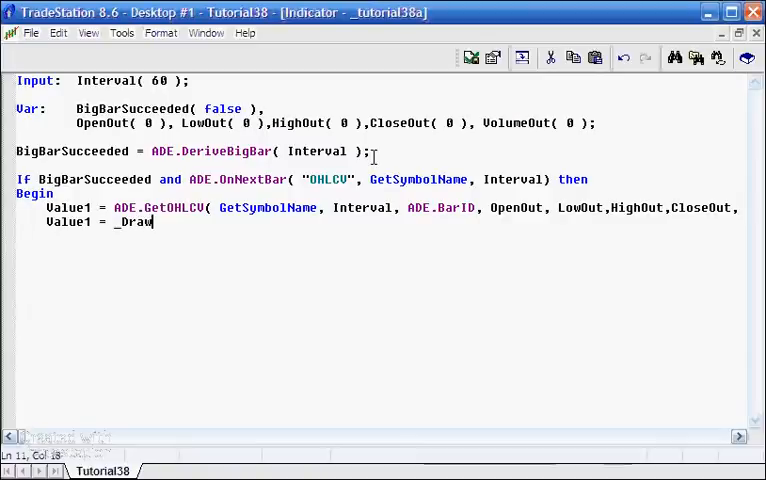
type("Box")
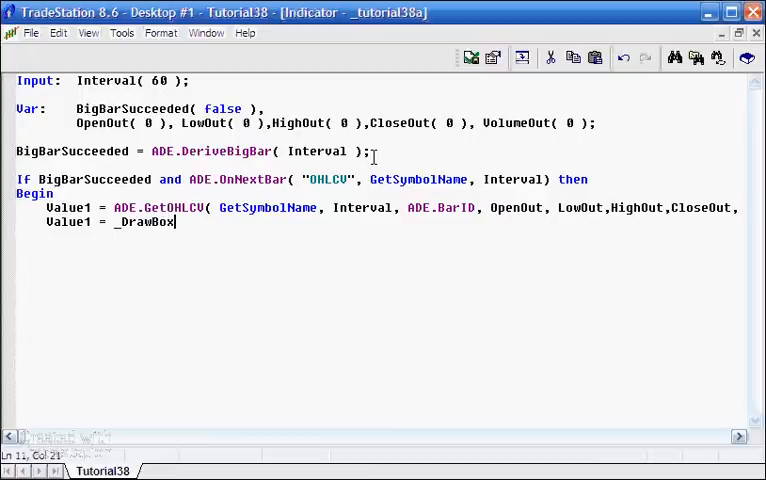
type("2")
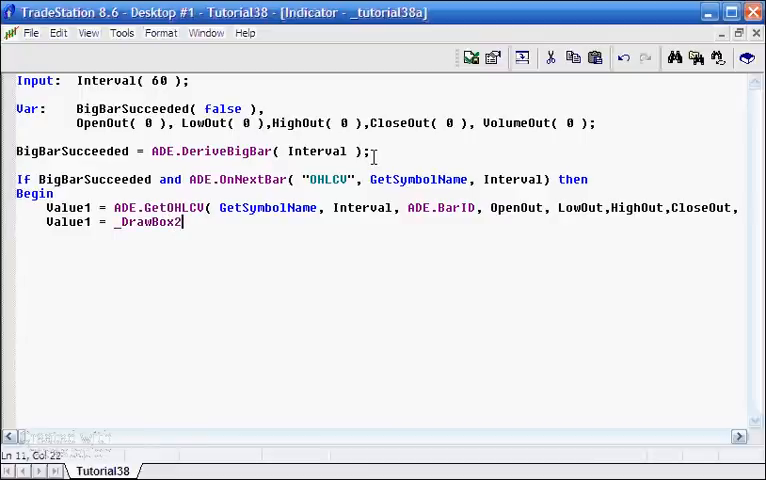
type("(")
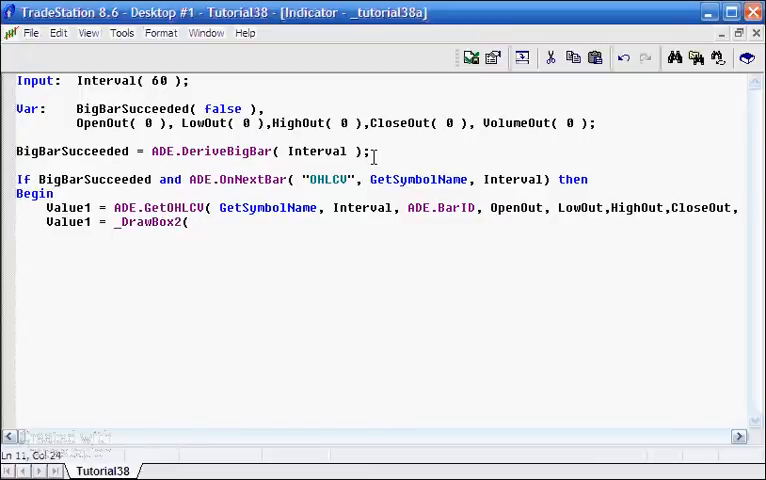
type("Blue")
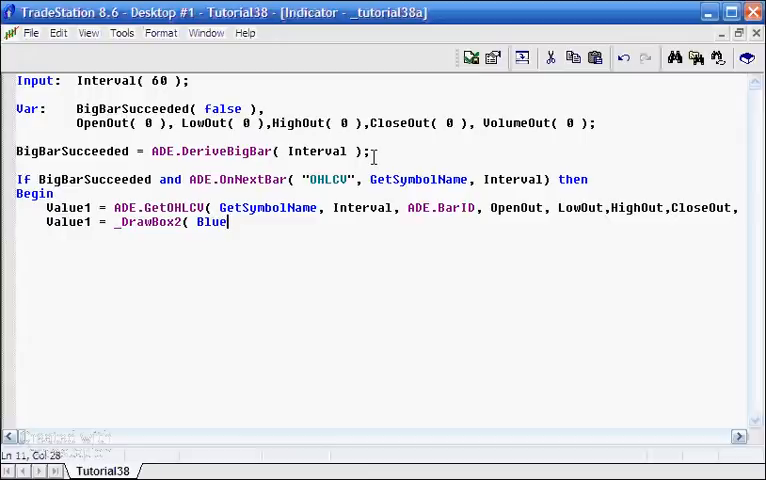
type(", 2")
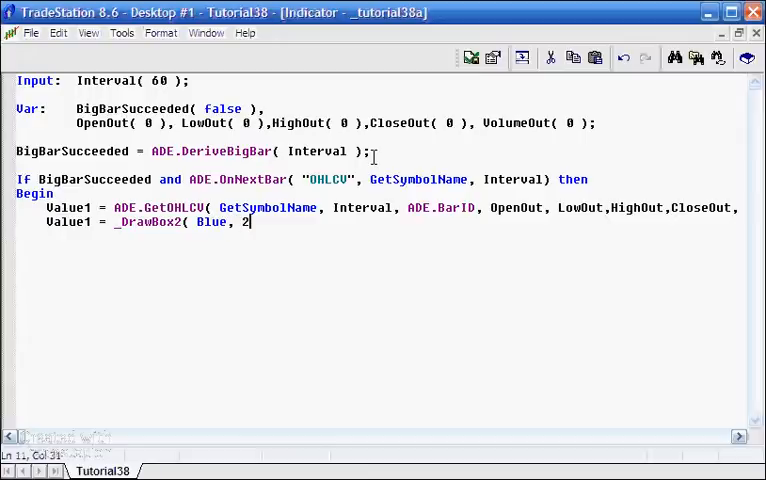
type(",")
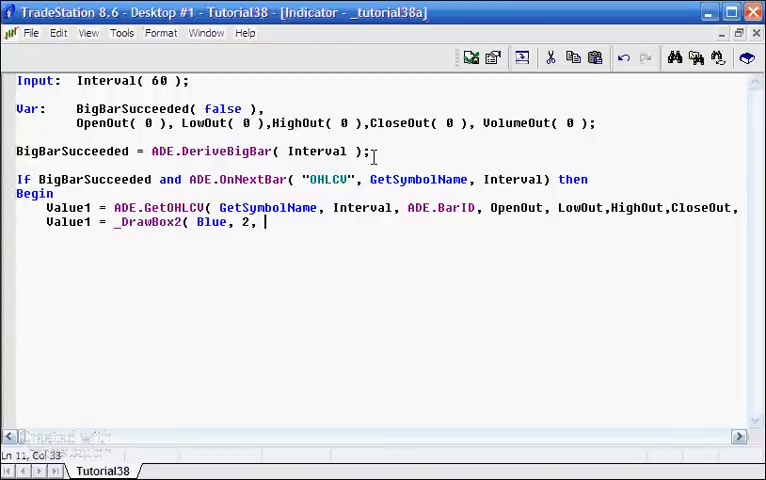
- Finish the call with TimeOld, DateOld, T, D, HighOut, LowOut );
type("TimeOld,")
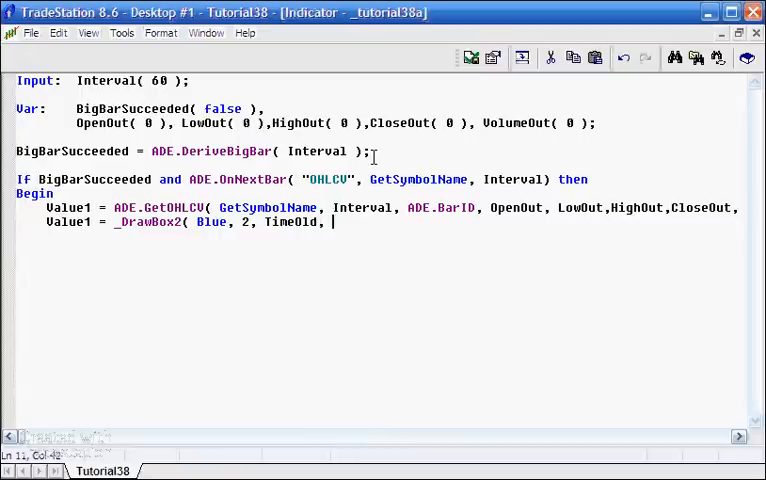
type("DateOl")
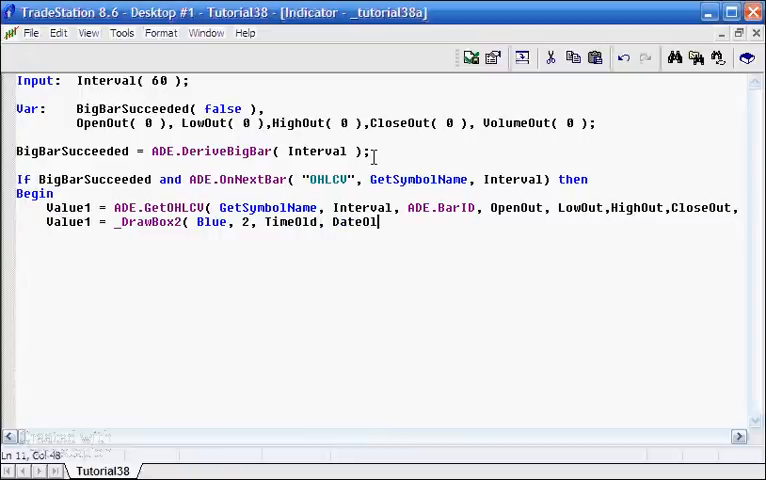
type("d,")
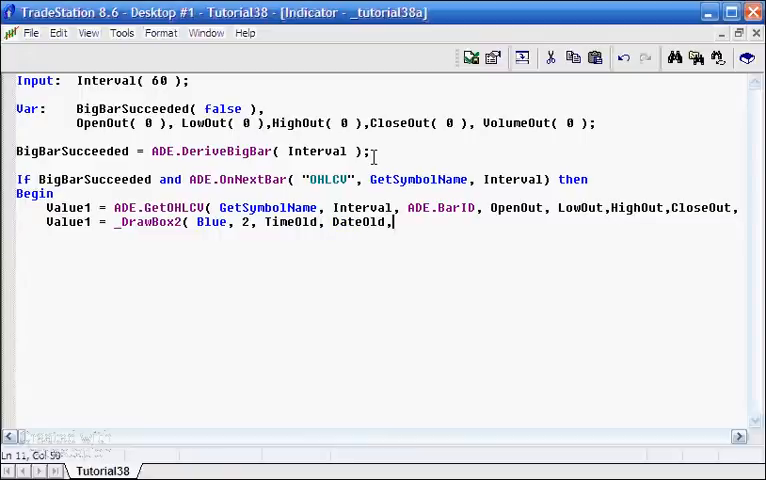
type("T,D,")
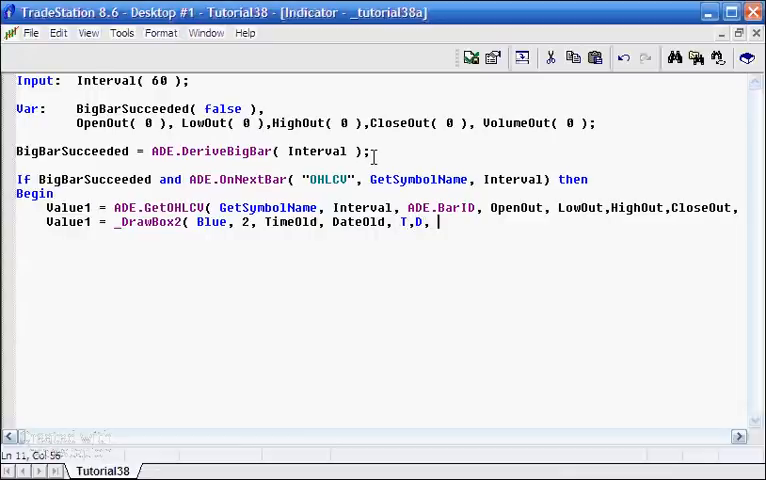
type("Higho")
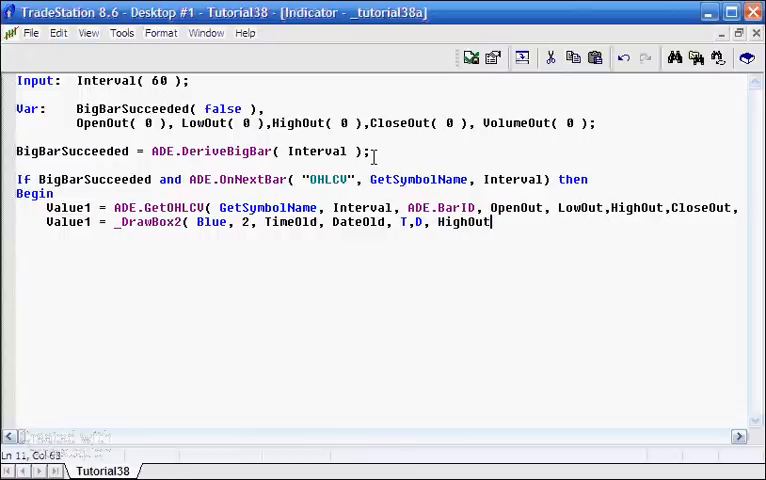
type(", L")
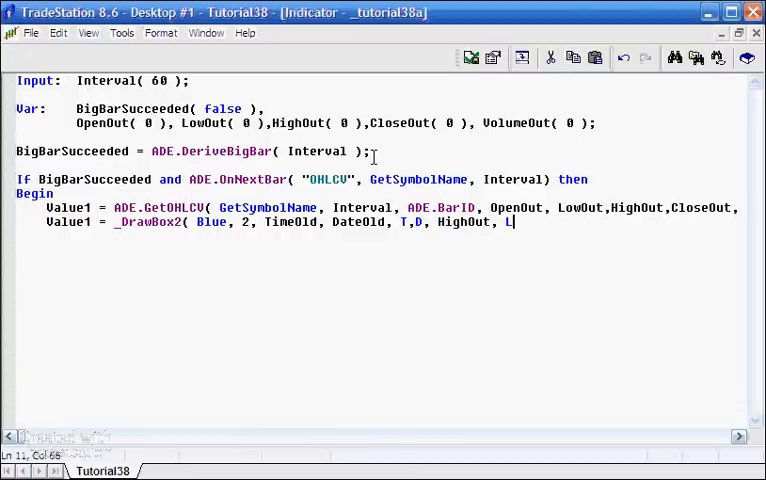
type("owOut")
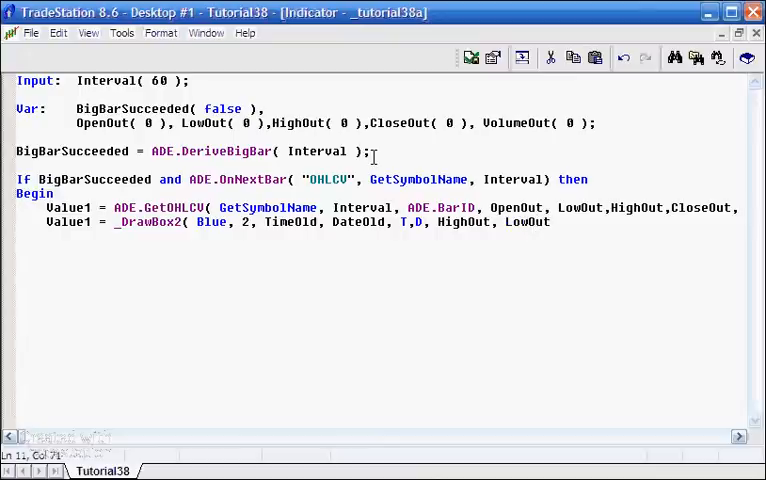
type(")")
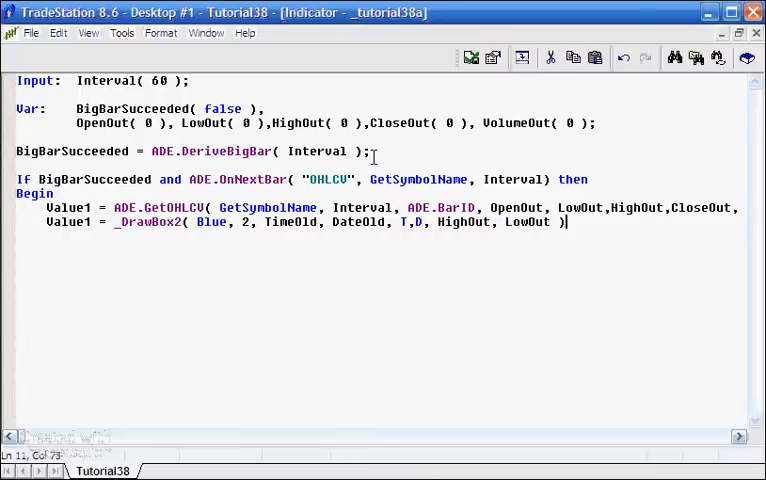
type(";")
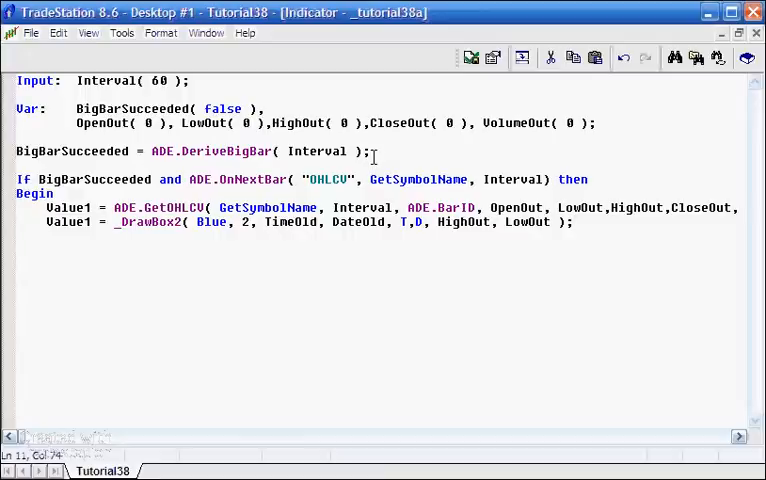
left_click(414, 222)
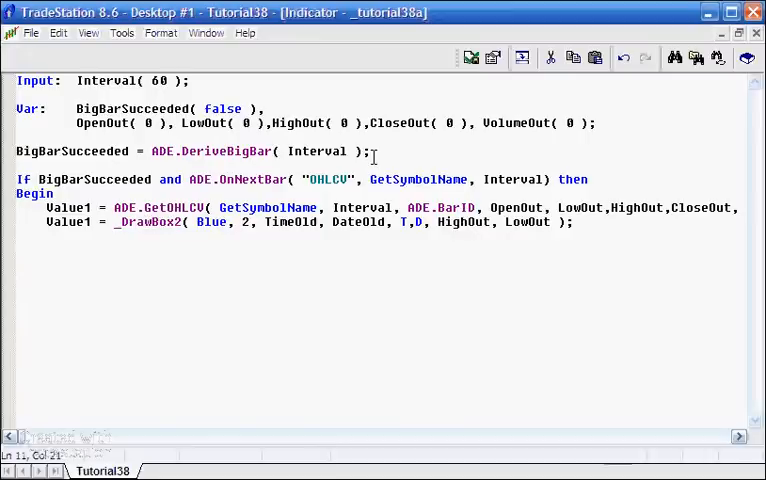
- Change the call to _DrawBox3 and add TimeOld = T, DateOld = D and End
type("3")
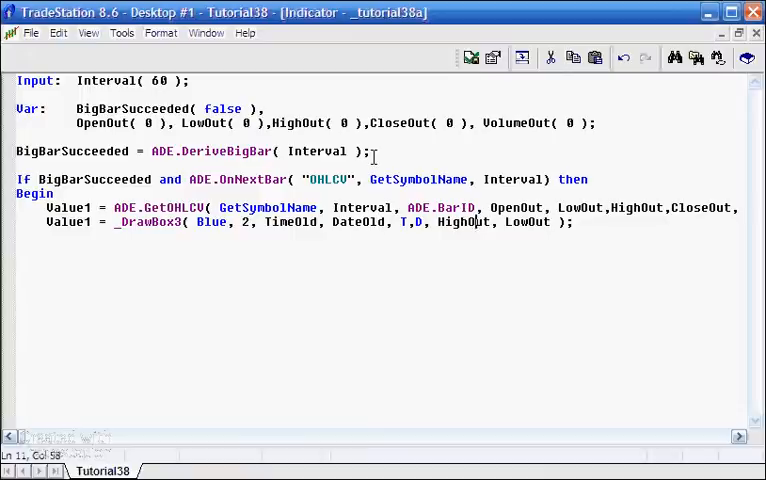
left_click(475, 222)
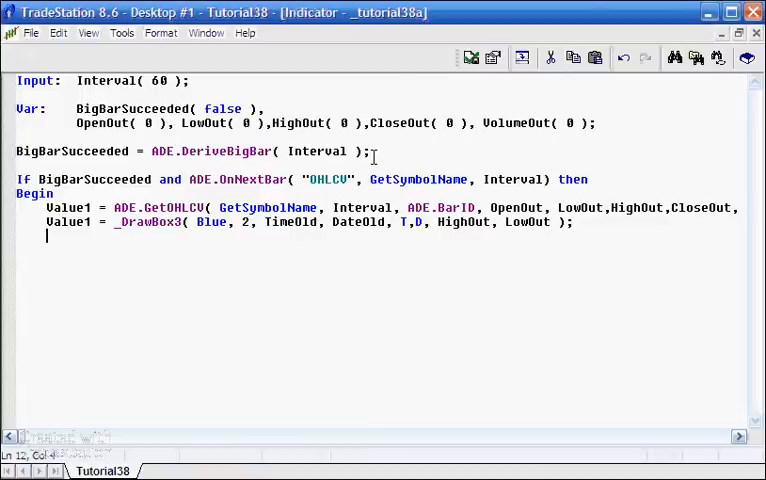
type("TimeOld =")
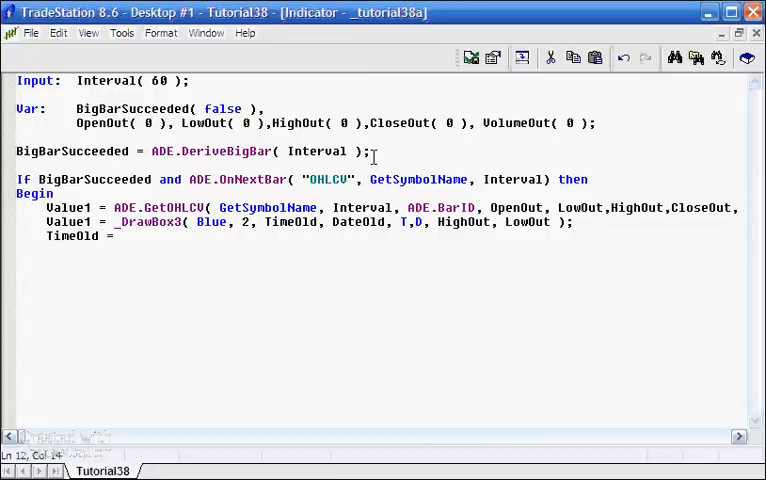
left_click(120, 236)
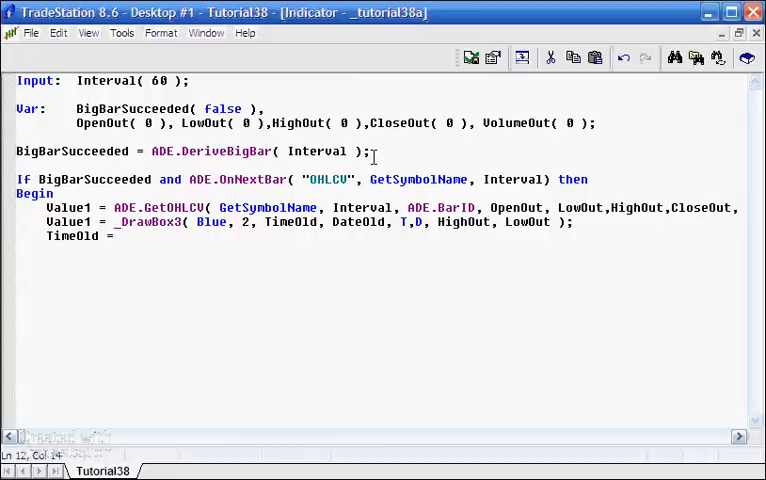
type("T;")
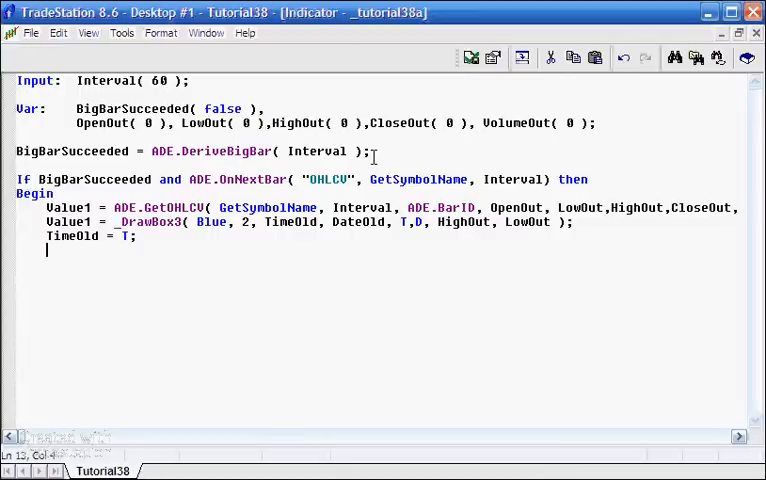
type("DateOld =")
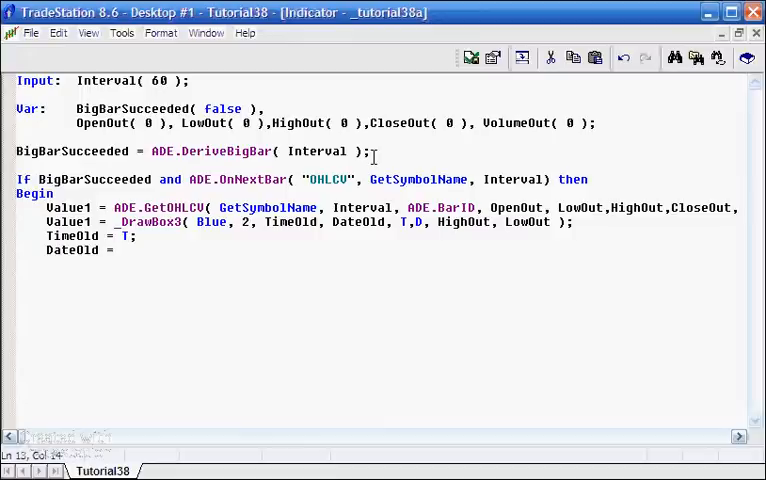
type("D;")
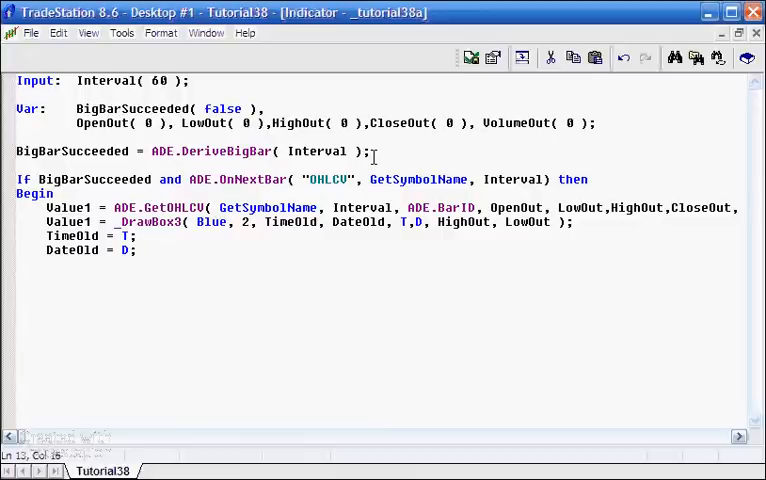
type("End;")
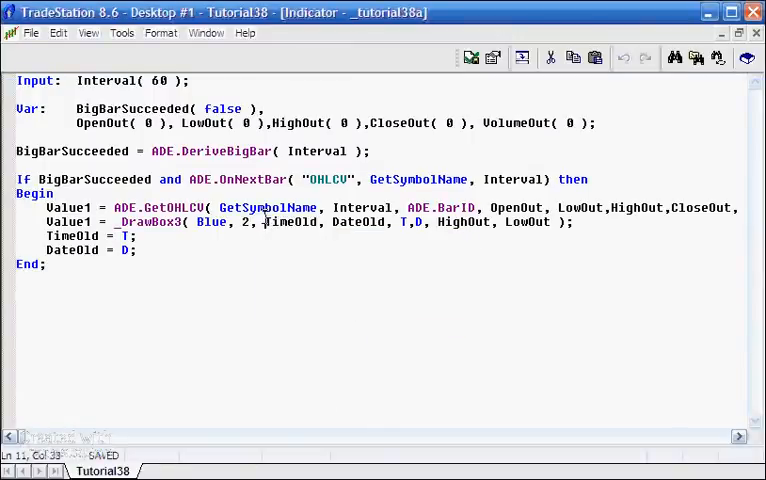
- Declare TimeOld(0) and DateOld(0) in the Vars list, then view the GBPUSD chart
left_click_drag(265, 221, 388, 221)
type(",")
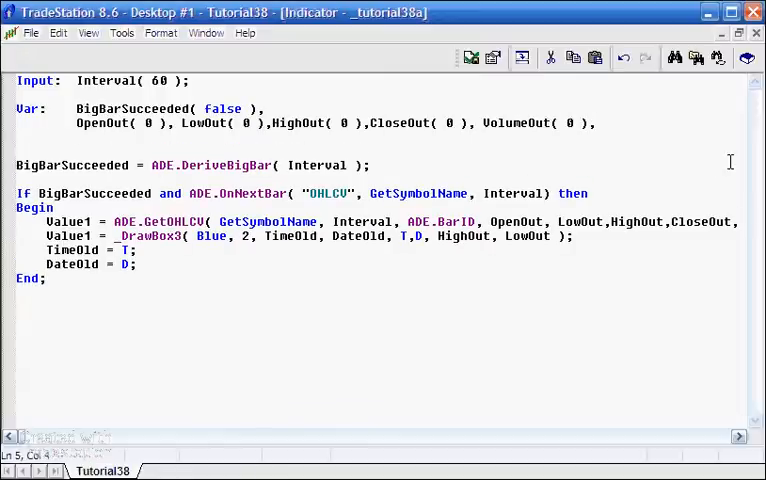
type("TimeOld, DateOld")
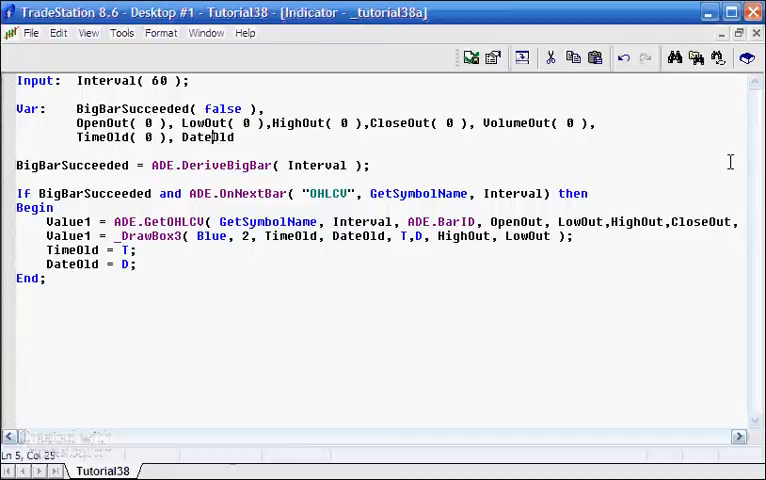
type("( 0")
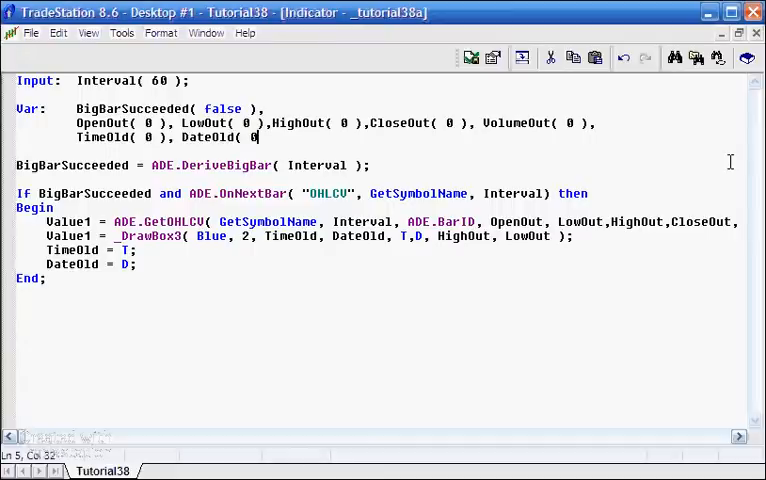
type(");")
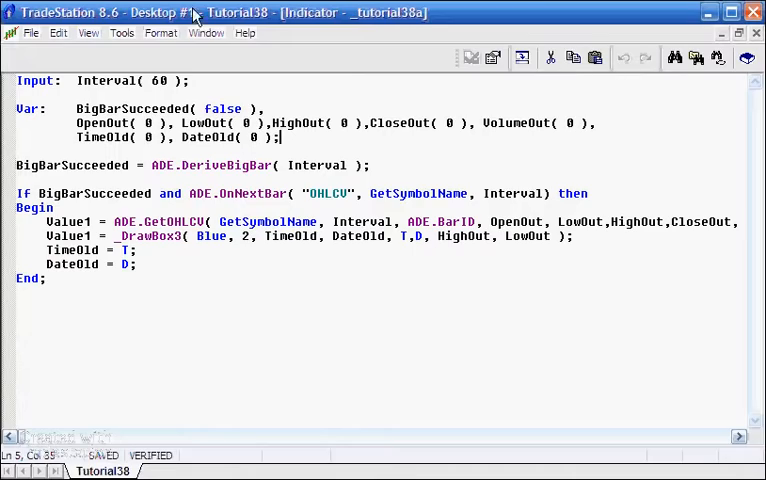
left_click(206, 33)
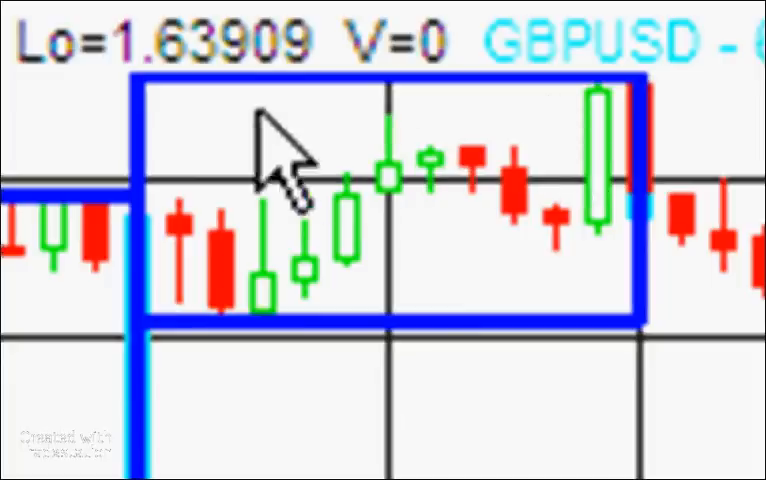
mouse_move(630, 130)
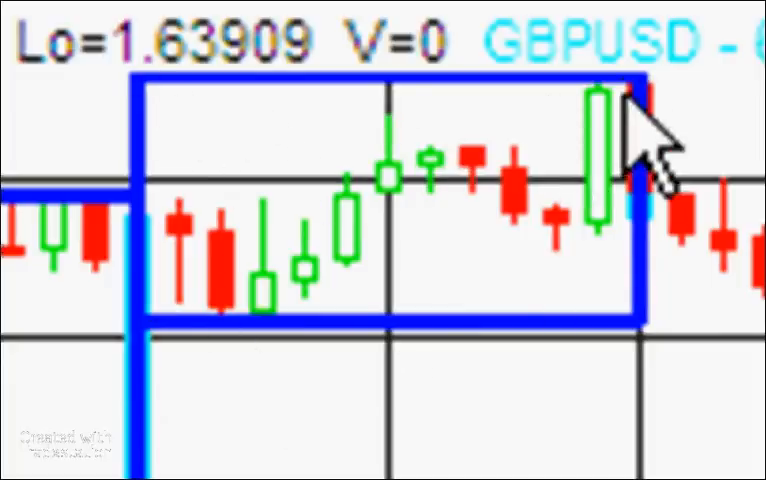
mouse_move(610, 220)
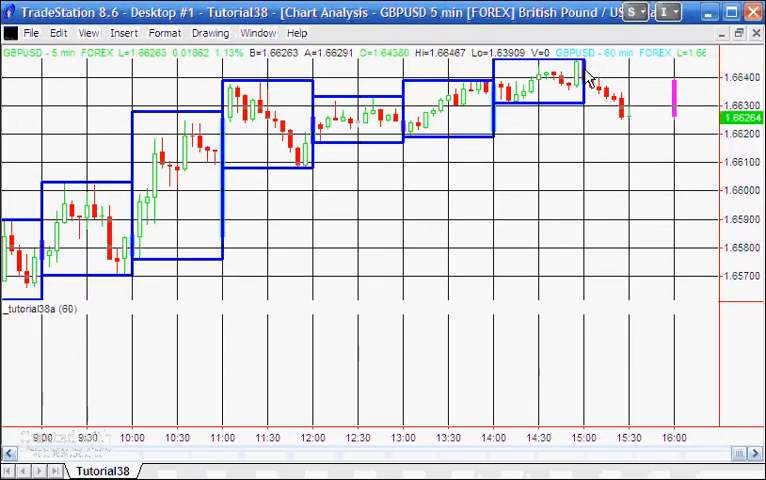
mouse_move(497, 88)
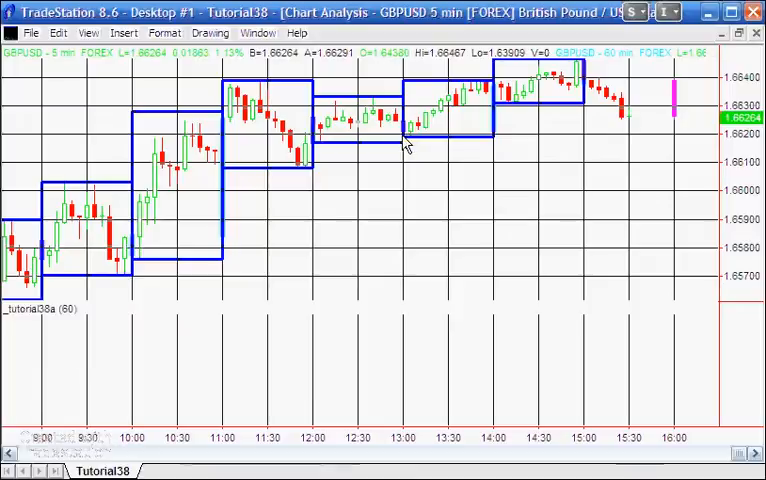
mouse_move(403, 143)
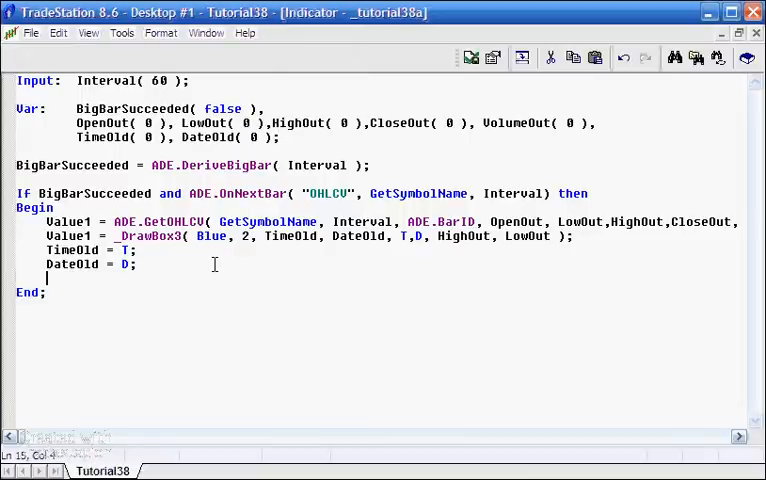
- Begin typing the new Av assignment after DateOld = D
type("a")
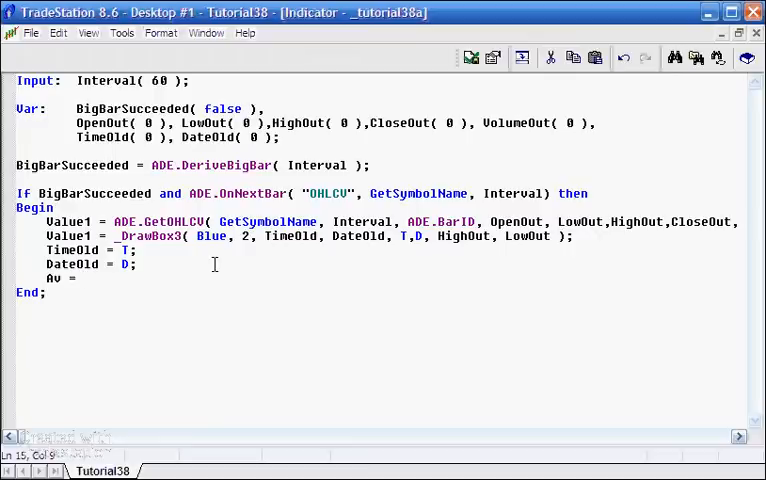
- Start the Av call ADF.Average("OHLCV", fixing a mistyped quote
type("A")
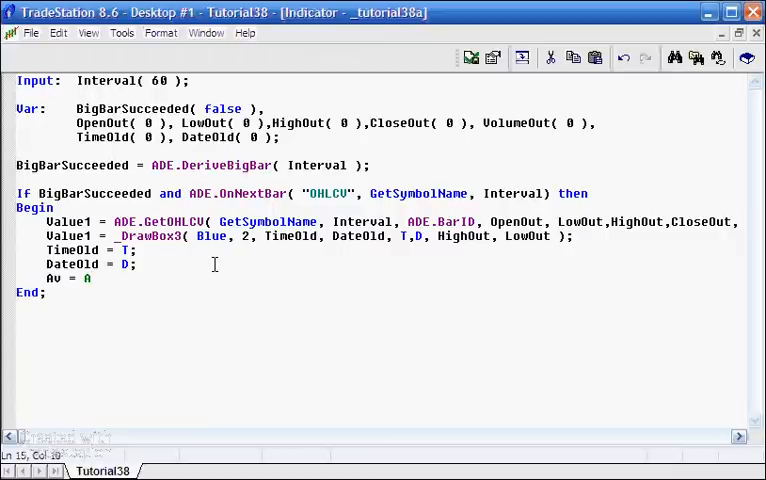
type("DF.")
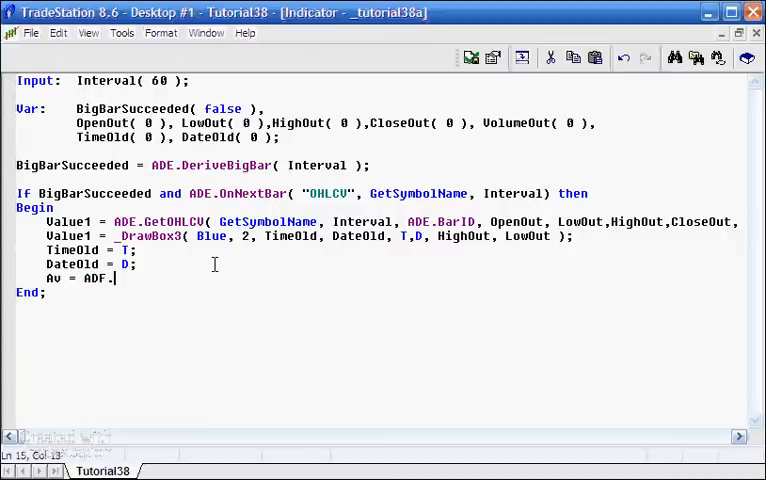
type("Aver")
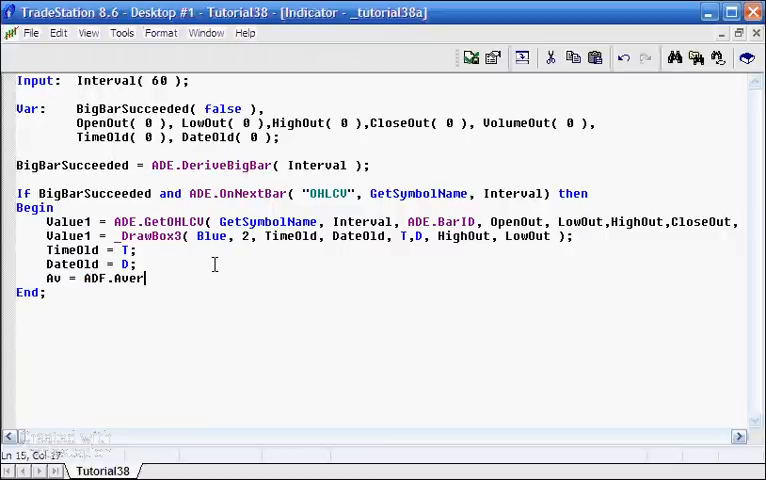
type("eg")
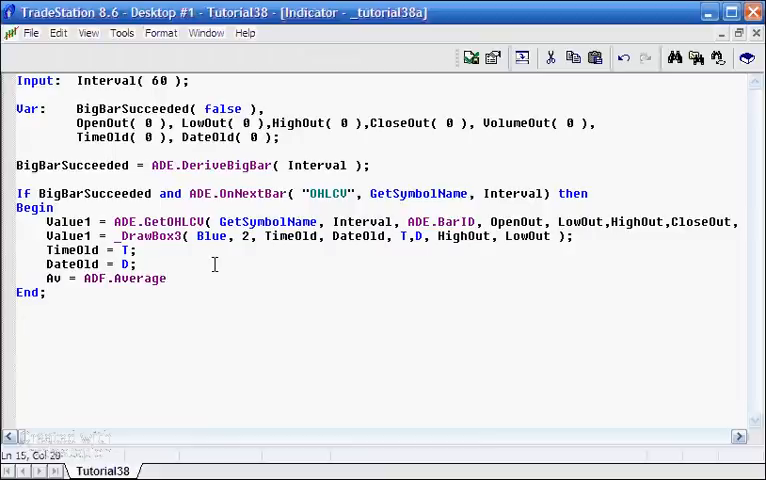
type("(")
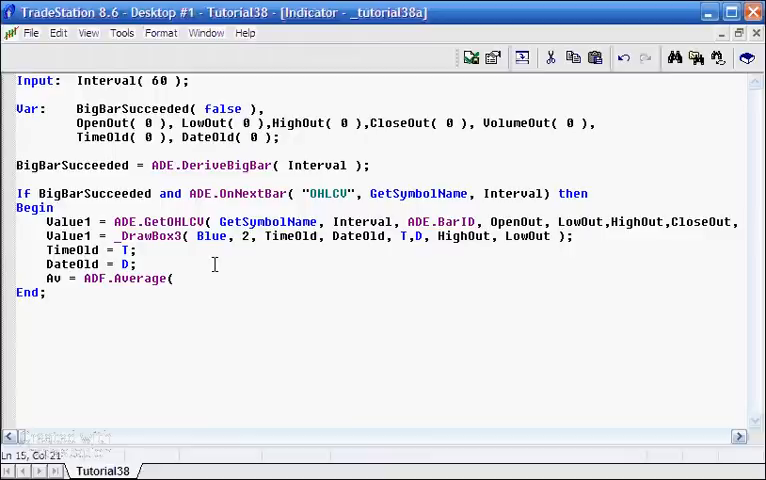
type("'OHLCV")
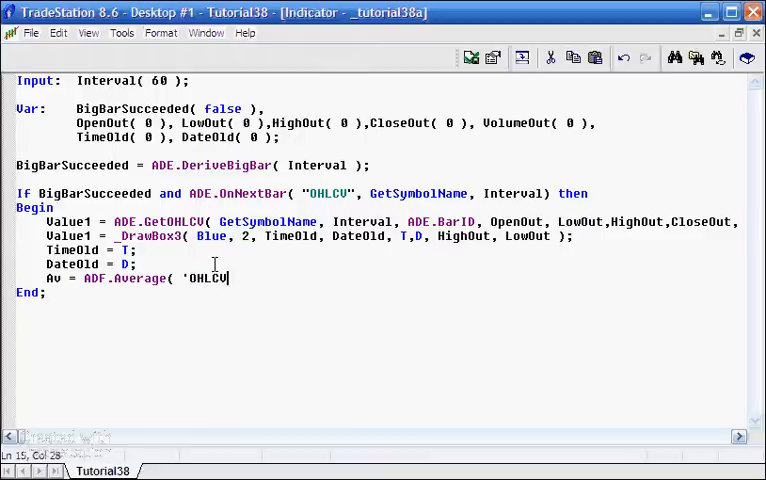
key("BackSpace")
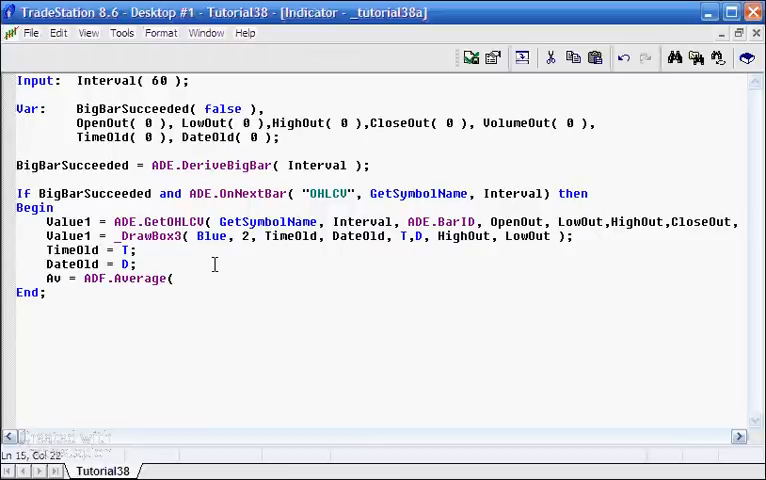
type("\"OH")
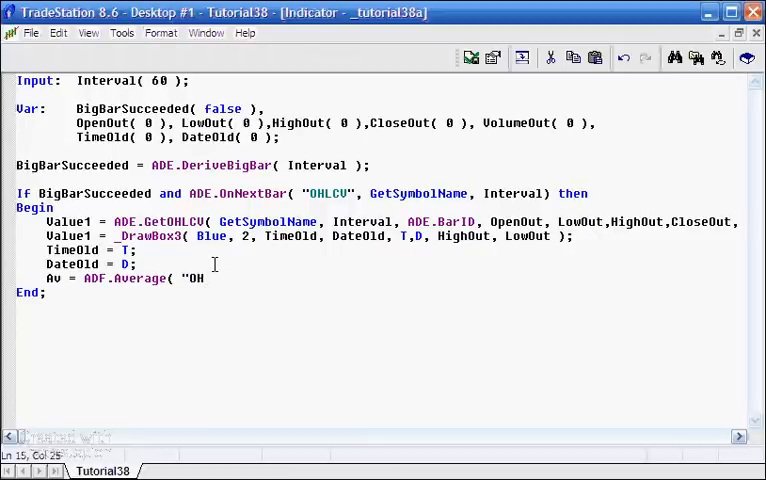
type("LC")
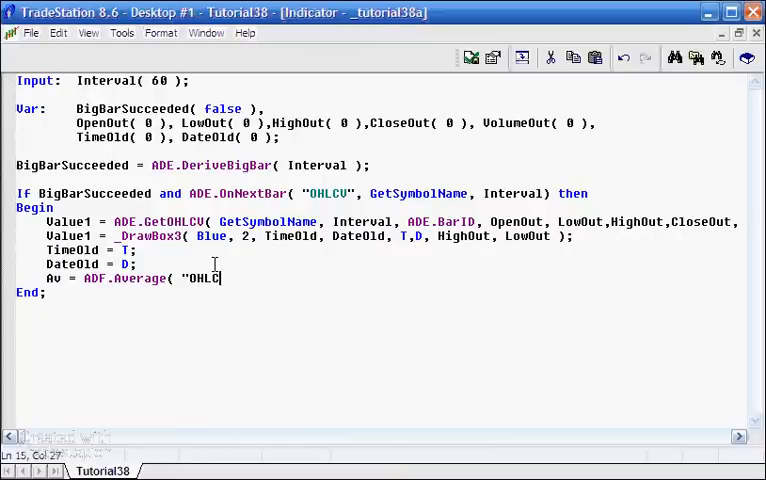
type("V\"")
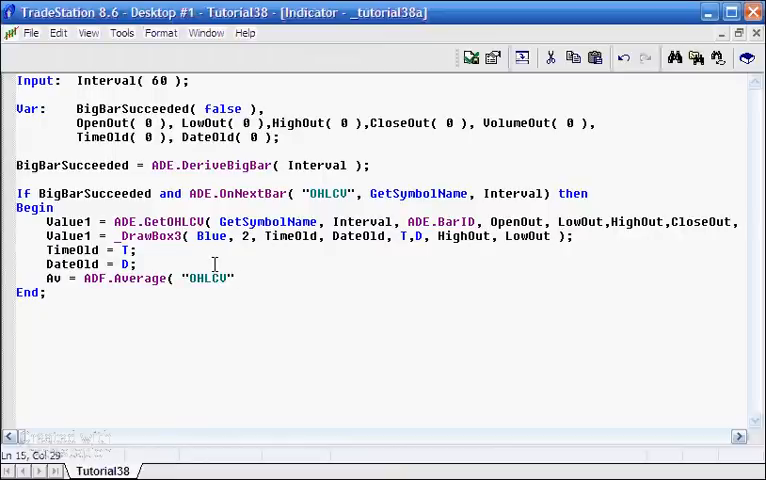
type(",")
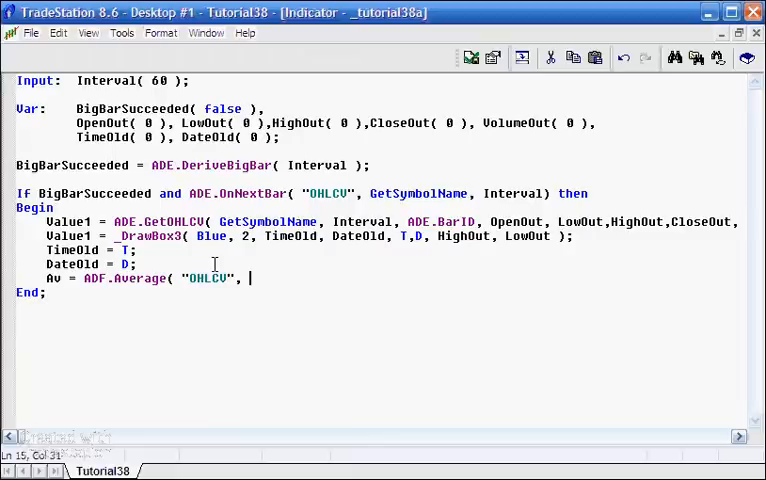
- Complete the arguments GetSymbolName, ADE.BarID, "Close", 20 and end the statement
type("GetSymb")
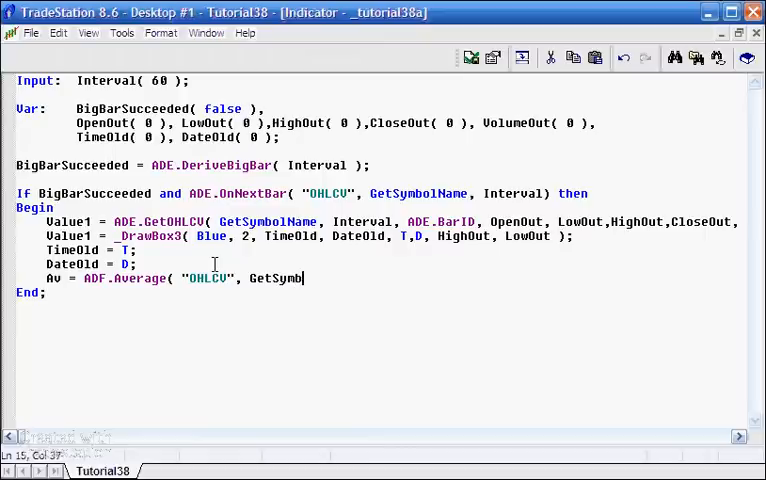
type("olName, Interval,")
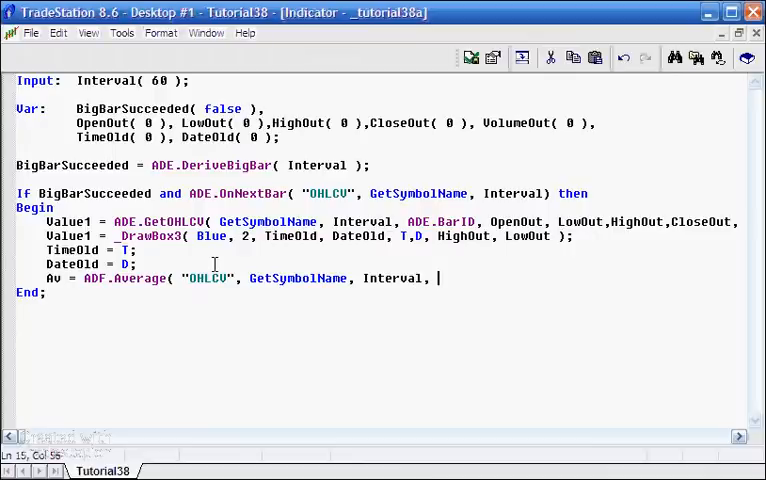
type("ADE")
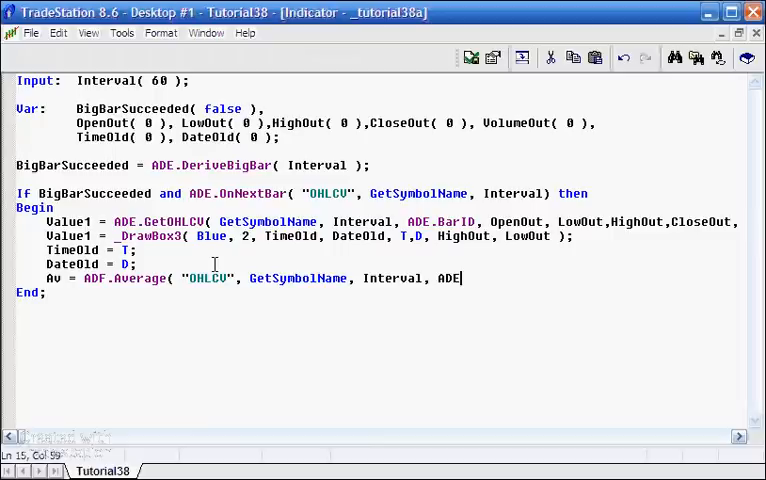
type(".BarI")
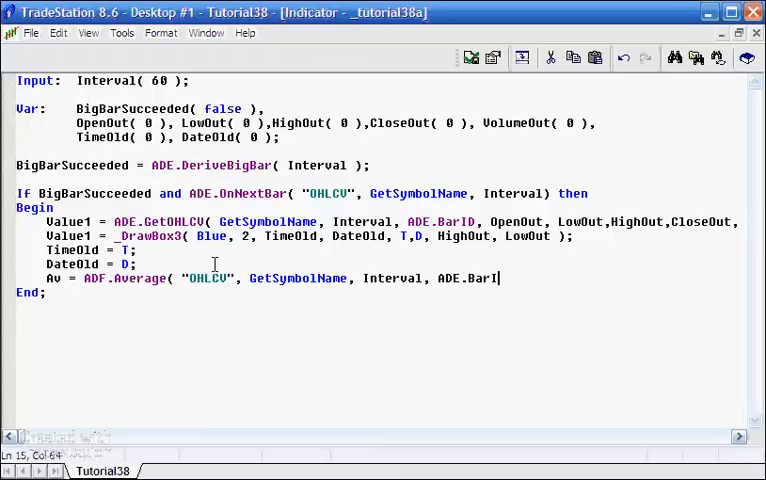
type("D,")
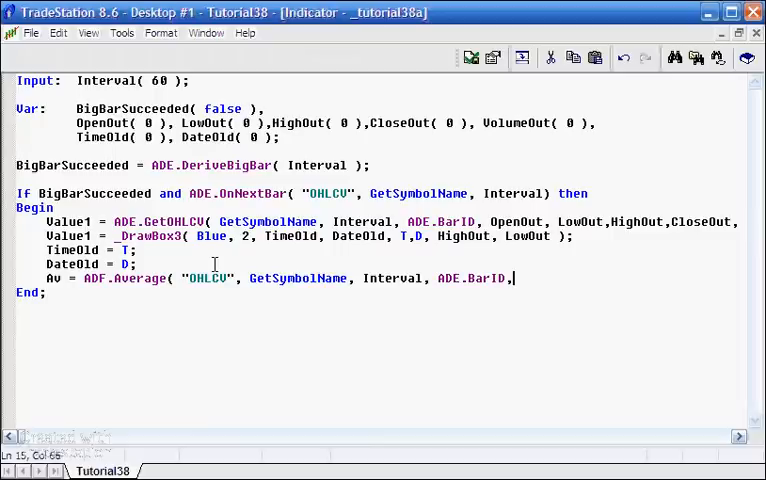
type("\"C")
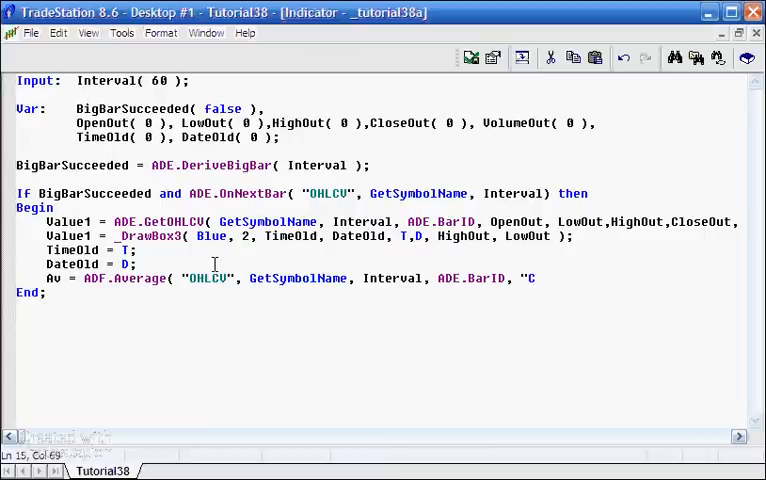
type("Lose")
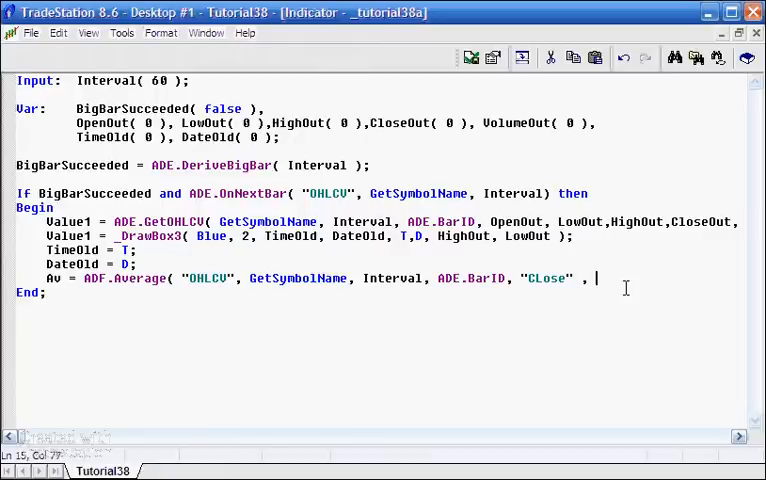
type("20)")
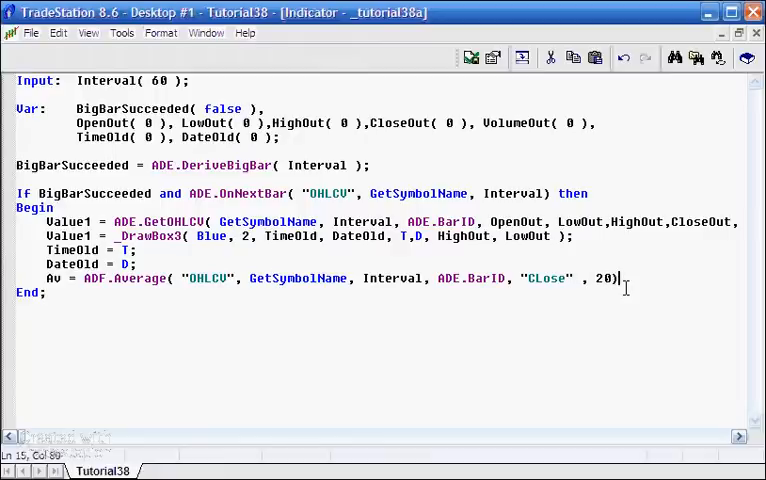
type(";")
left_click(182, 137)
type(", Av( 0 ")
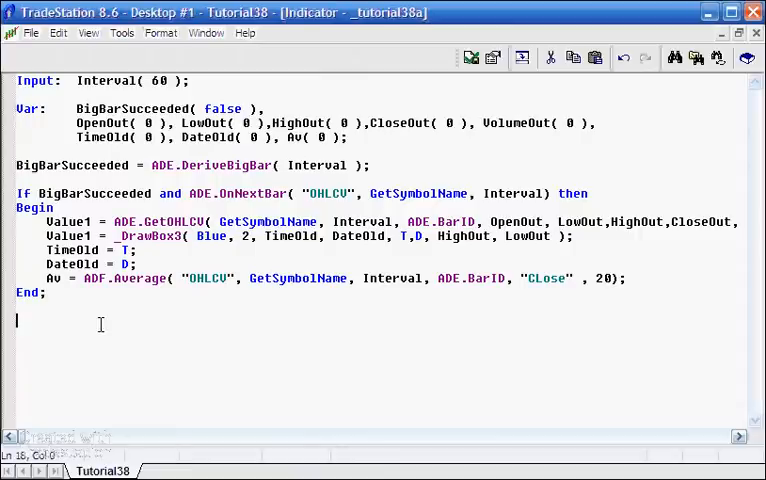
- Add the line If Av > 0 then Plot1(Av); after the block
type("I")
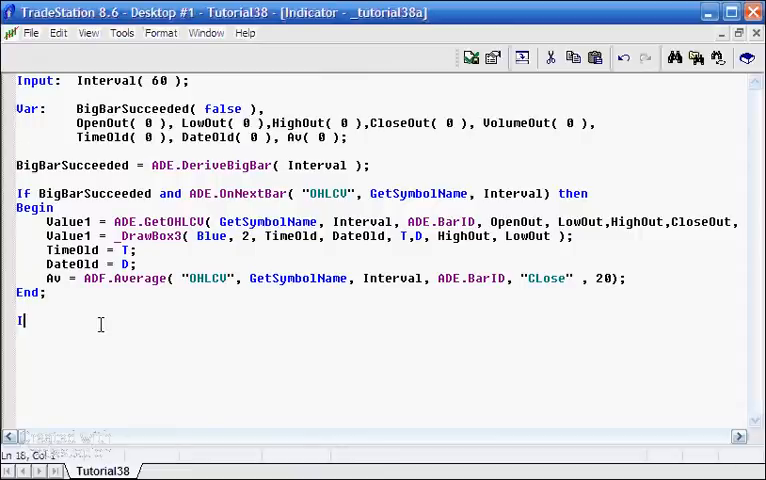
type("f AV")
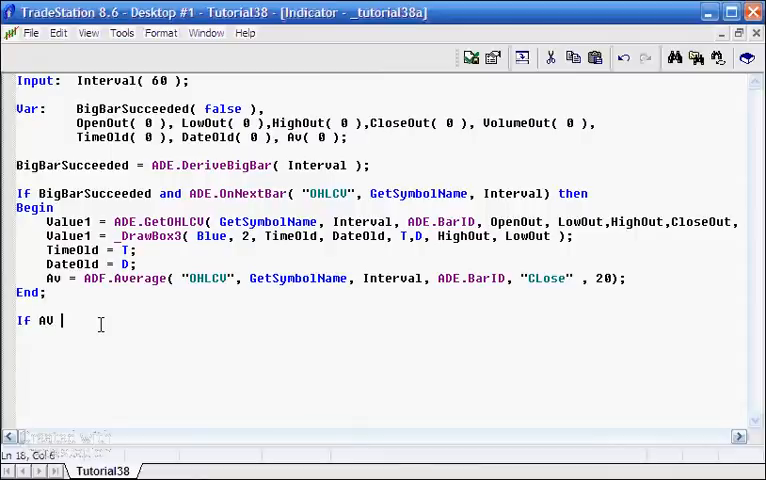
type("> 0")
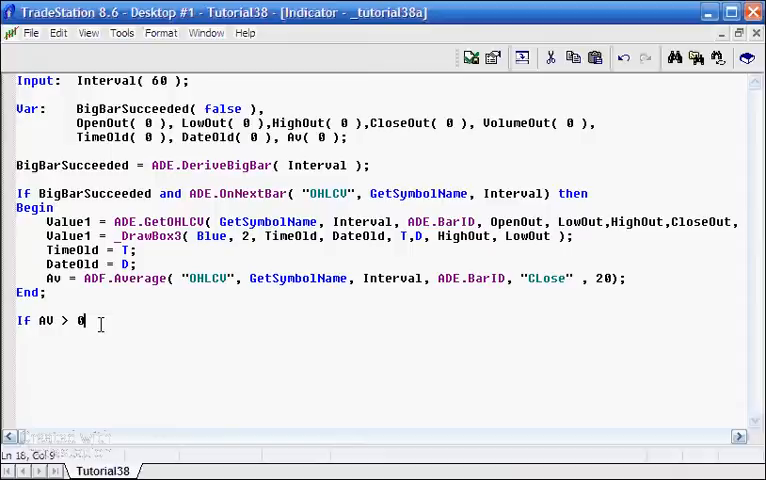
type("then")
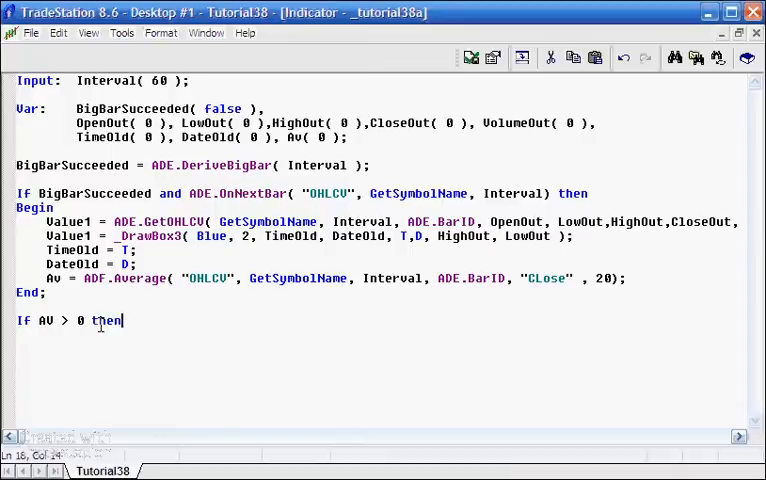
type("Plot1(")
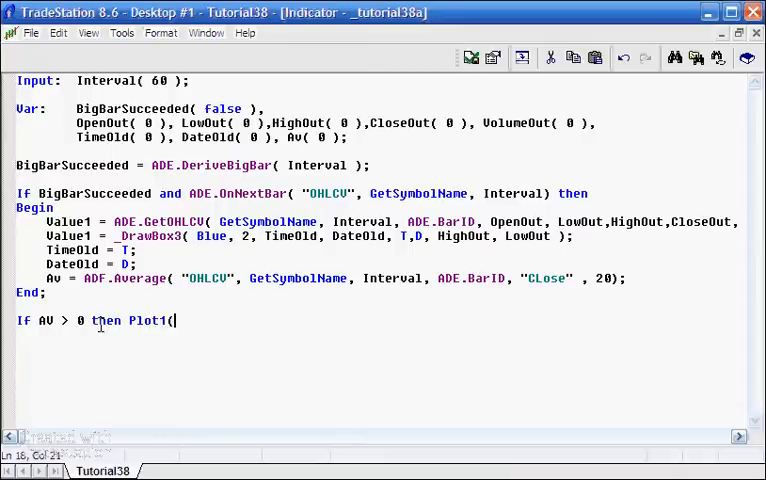
type("Av)")
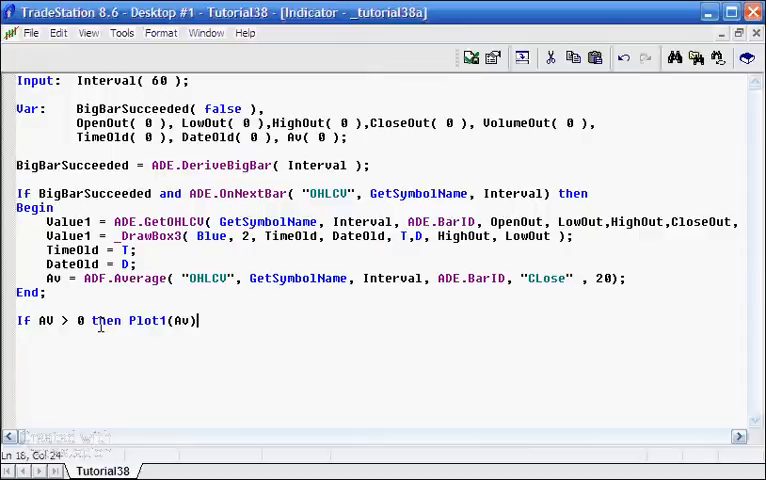
type(";")
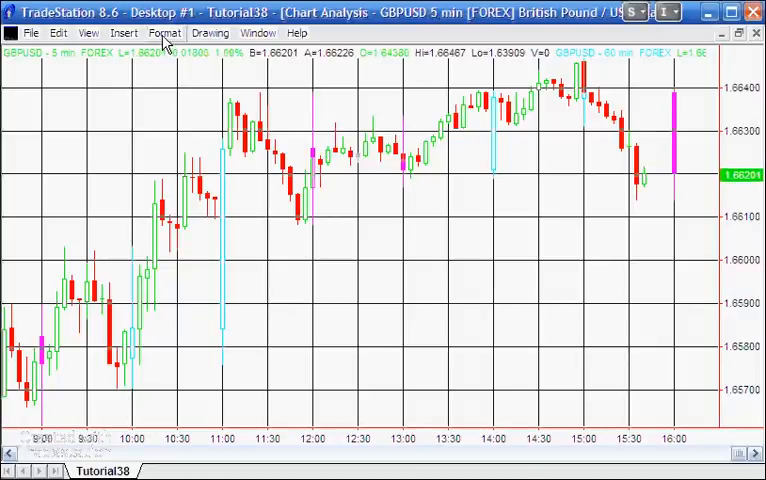
- Set the _tutorial38a indicator's status to On in Analysis Techniques
left_click(165, 33)
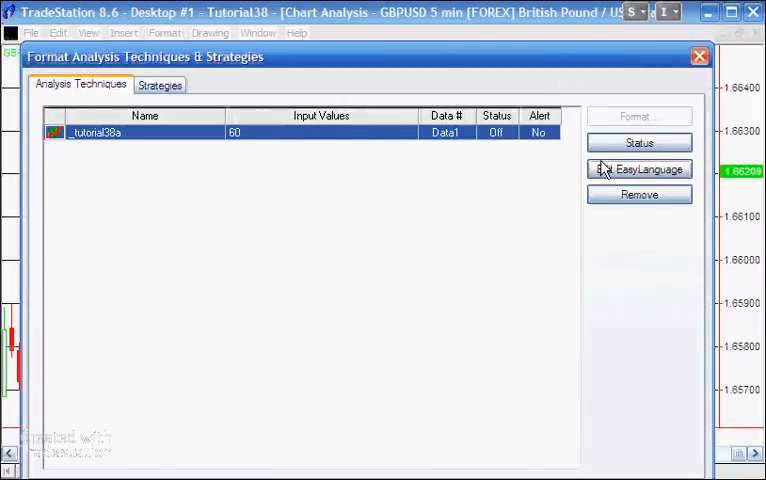
left_click(639, 143)
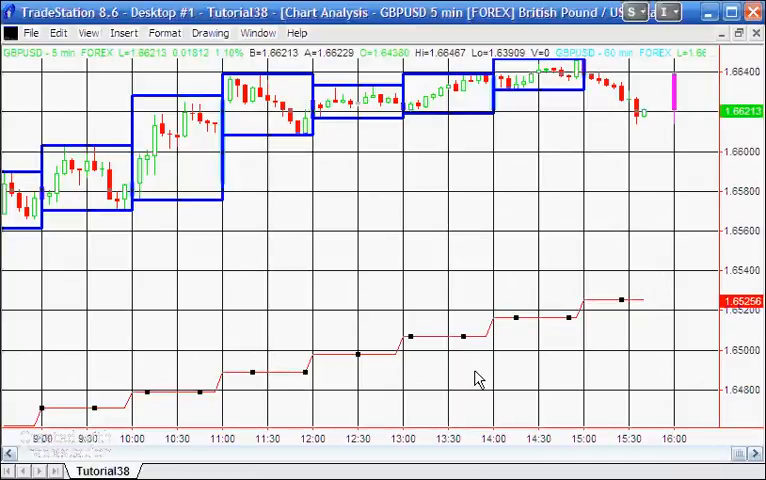
mouse_move(587, 349)
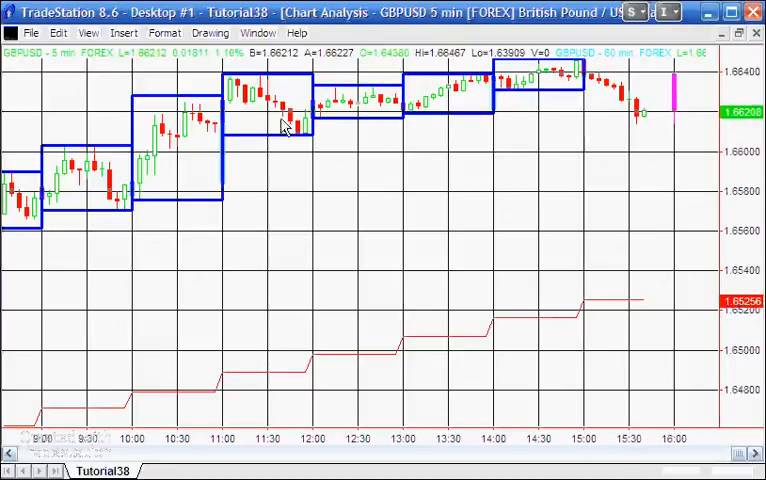
left_click(258, 33)
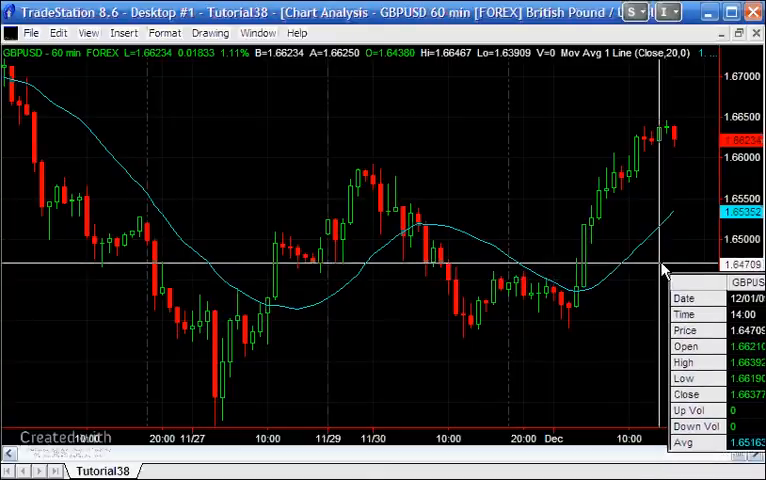
mouse_move(665, 275)
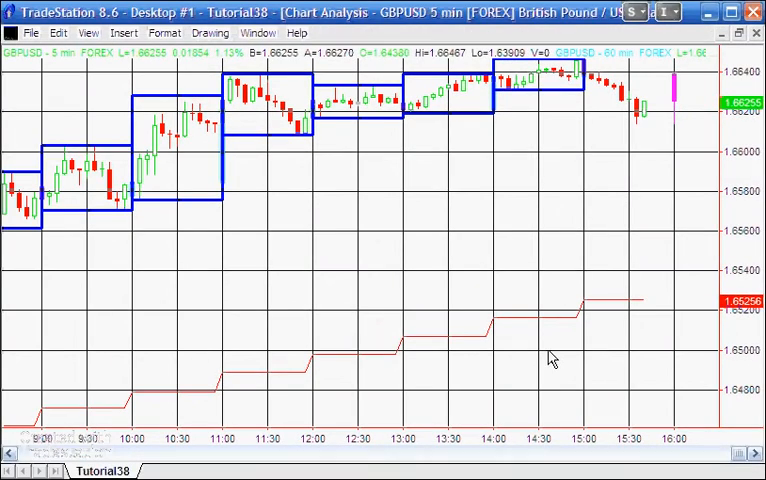
mouse_move(568, 338)
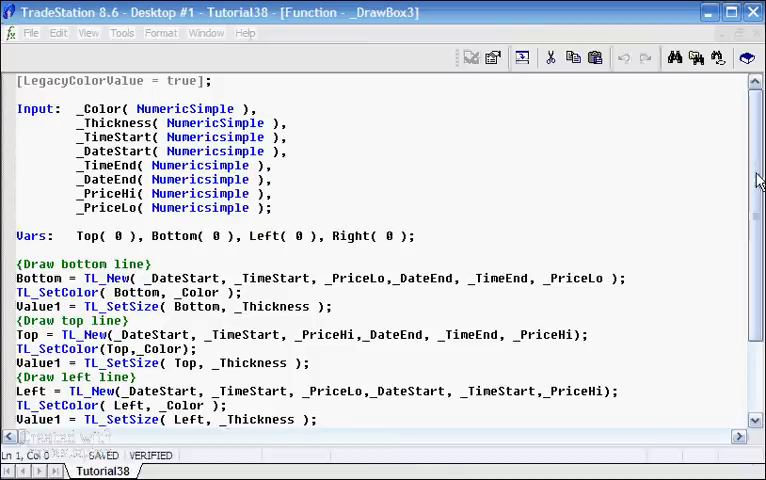
- Scroll down through the _DrawBox3 code to the right-line statements and _DrawBox3 = 0
scroll("down", 3)
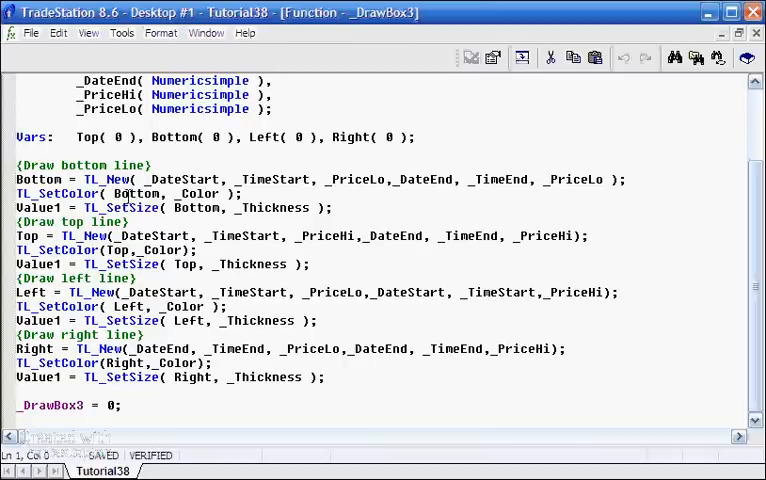